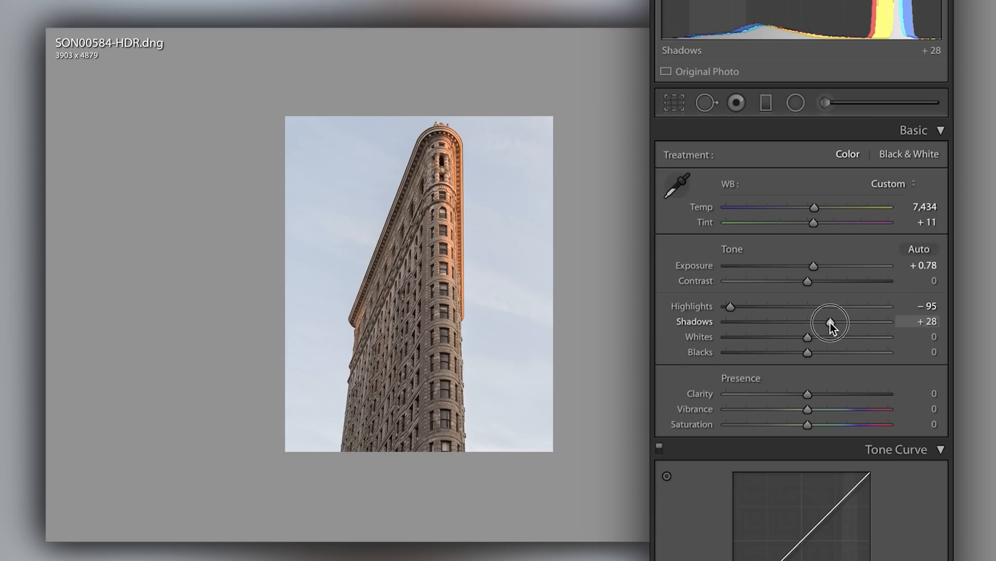
- Drag the Shadows slider from +28 to +53 in the Basic panel
left_click_drag(829, 321, 849, 321)
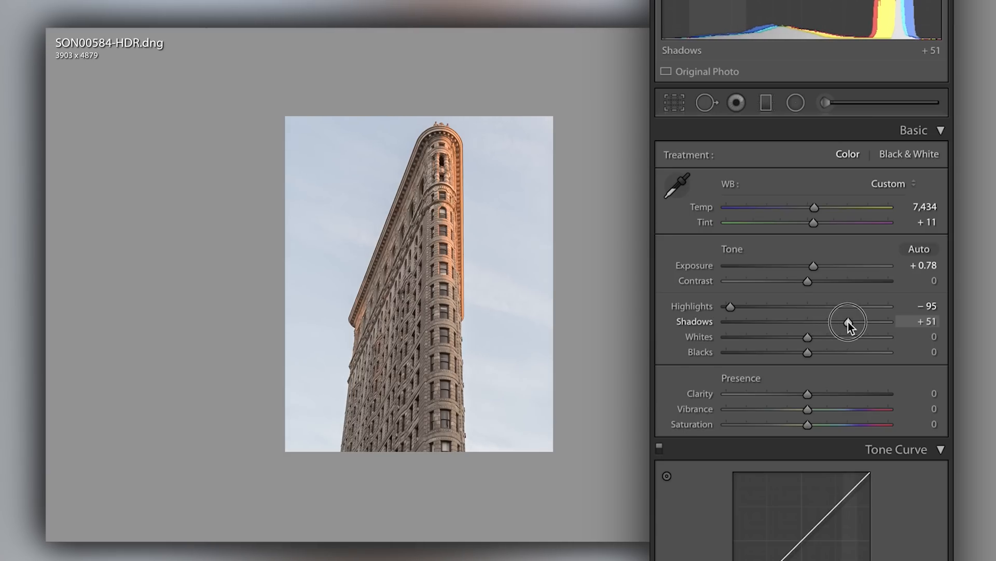
left_click_drag(848, 321, 850, 321)
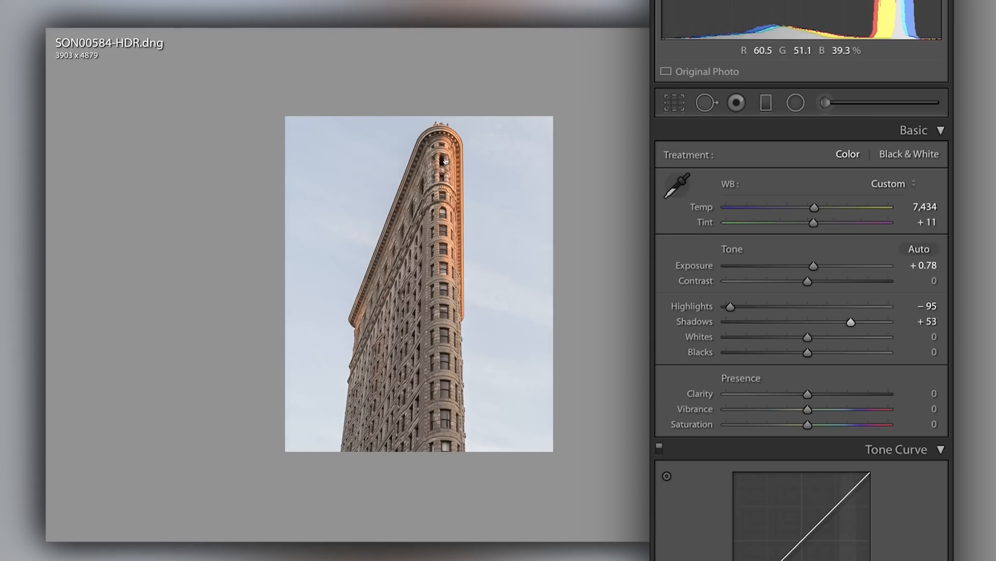